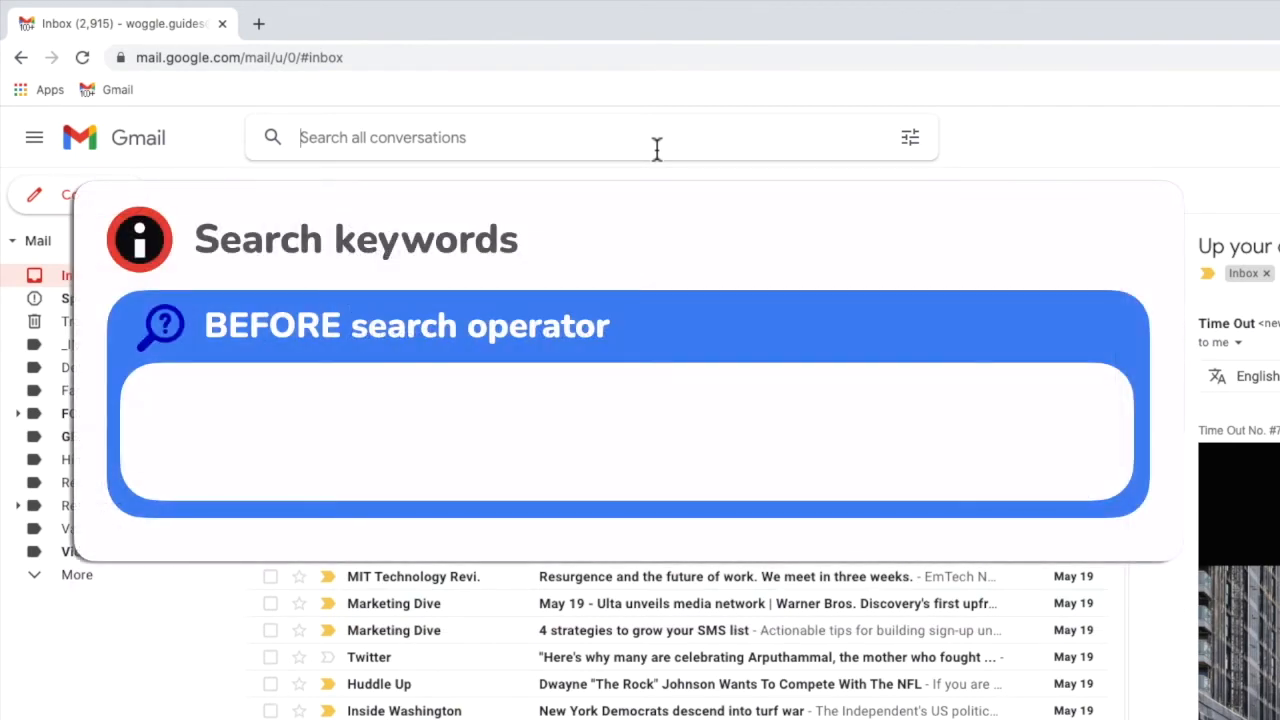
# - Search the mailbox with the query BEFORE:2022/01/01 to list emails dated before January 2022
pyautogui.write('BEFORE:2')
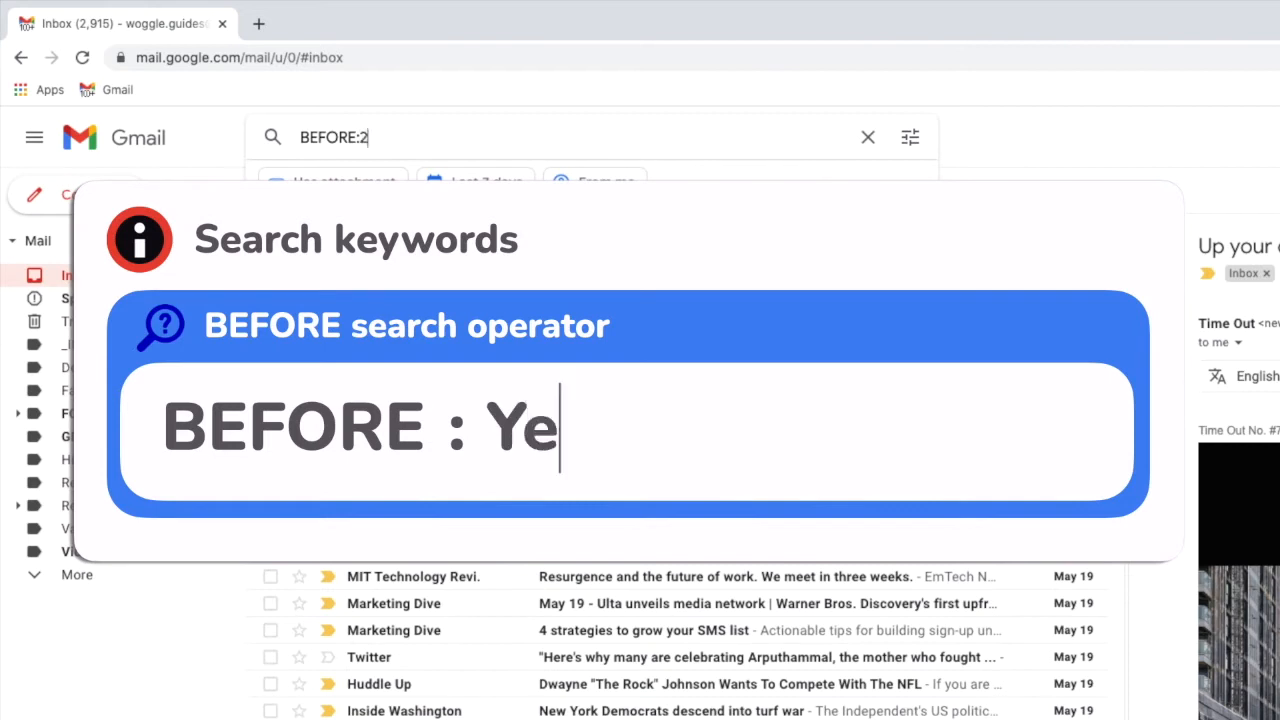
pyautogui.write('022')
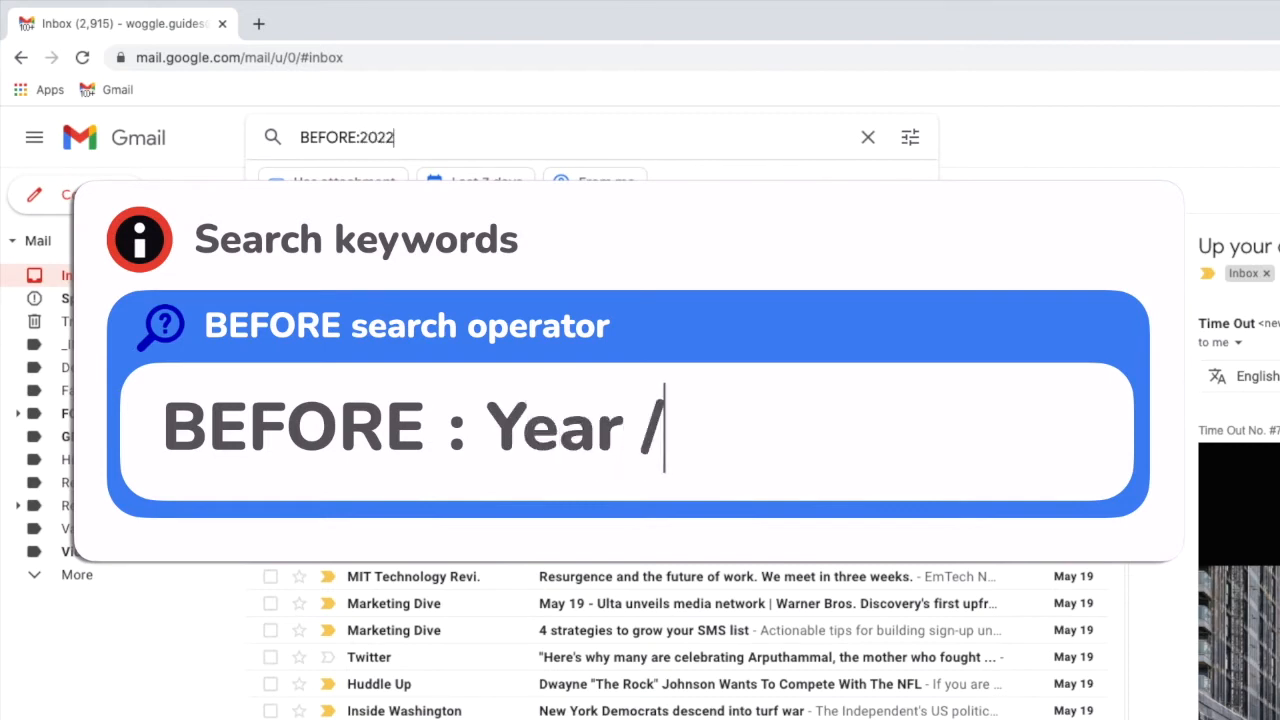
pyautogui.write('/Month')
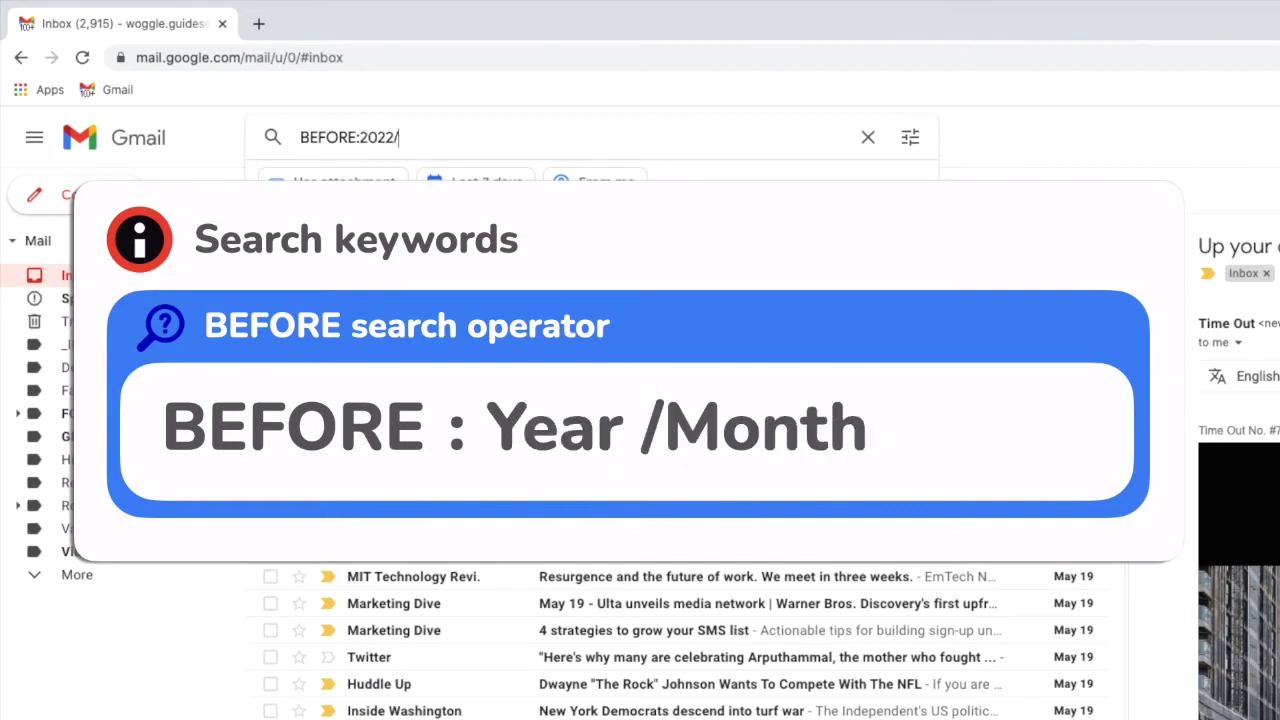
pyautogui.write('01/01')
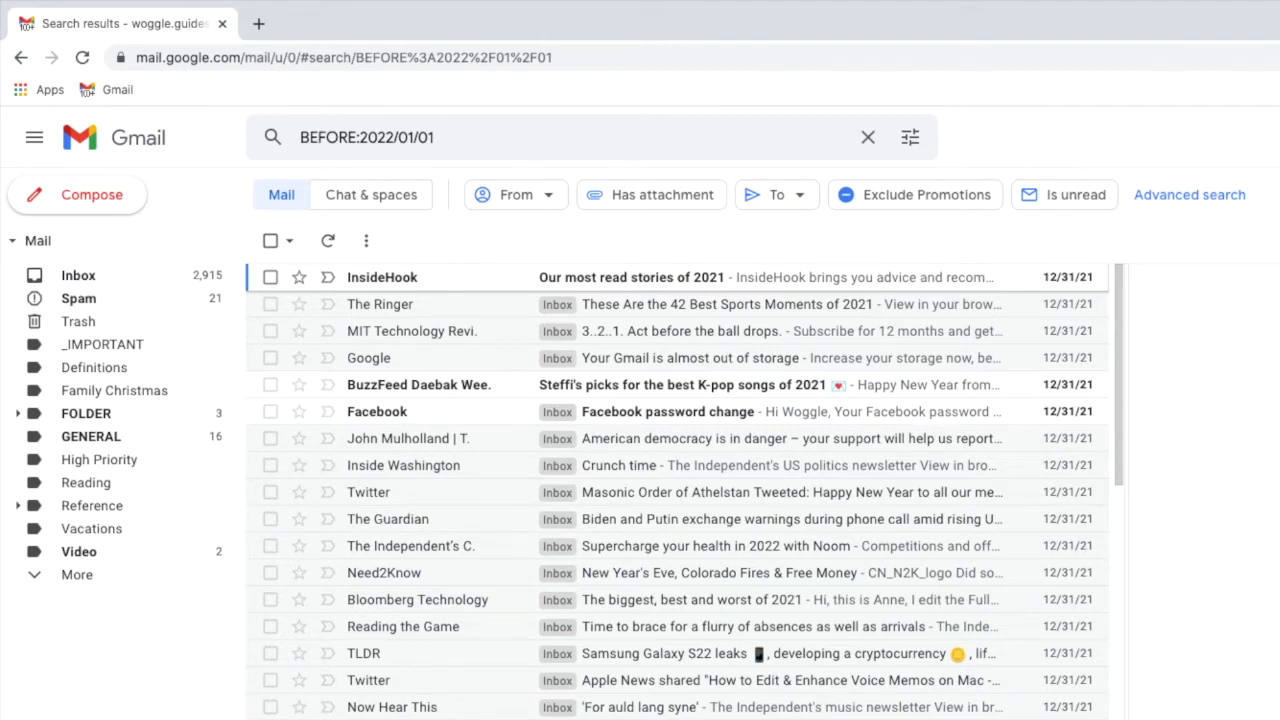
pyautogui.moveTo(1120, 280)
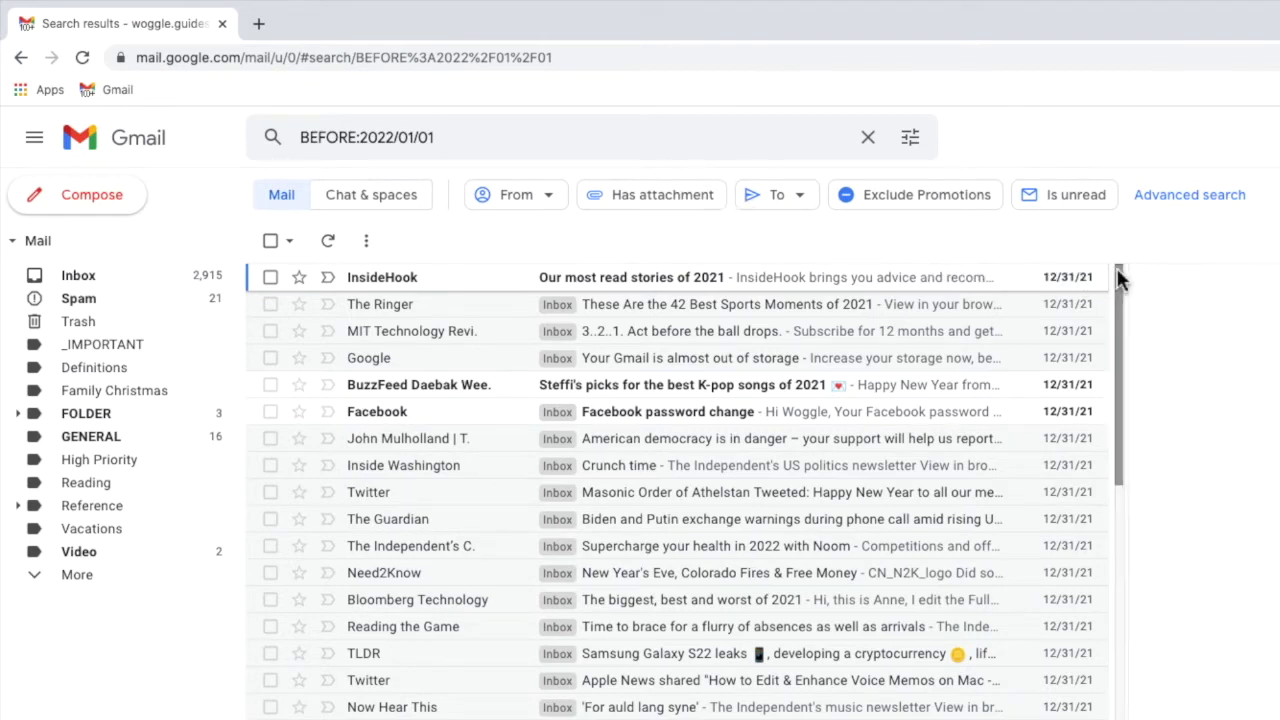
pyautogui.scroll(-3)
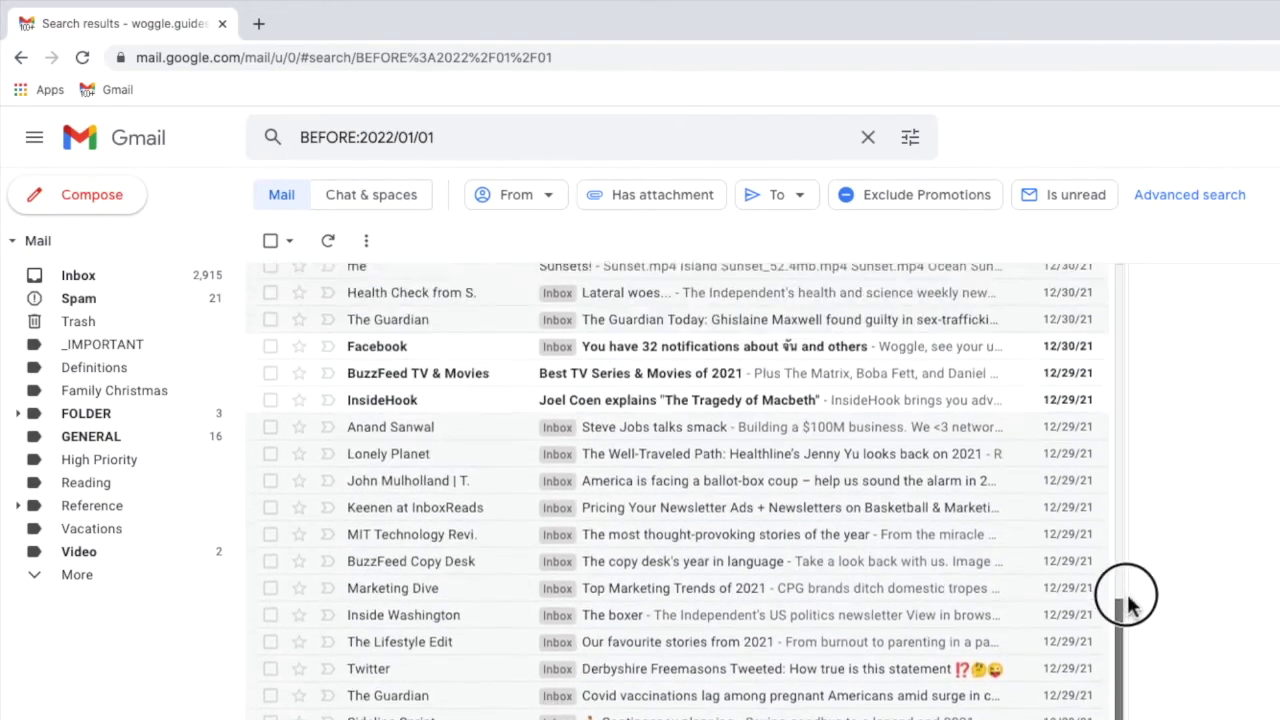
pyautogui.scroll(3)
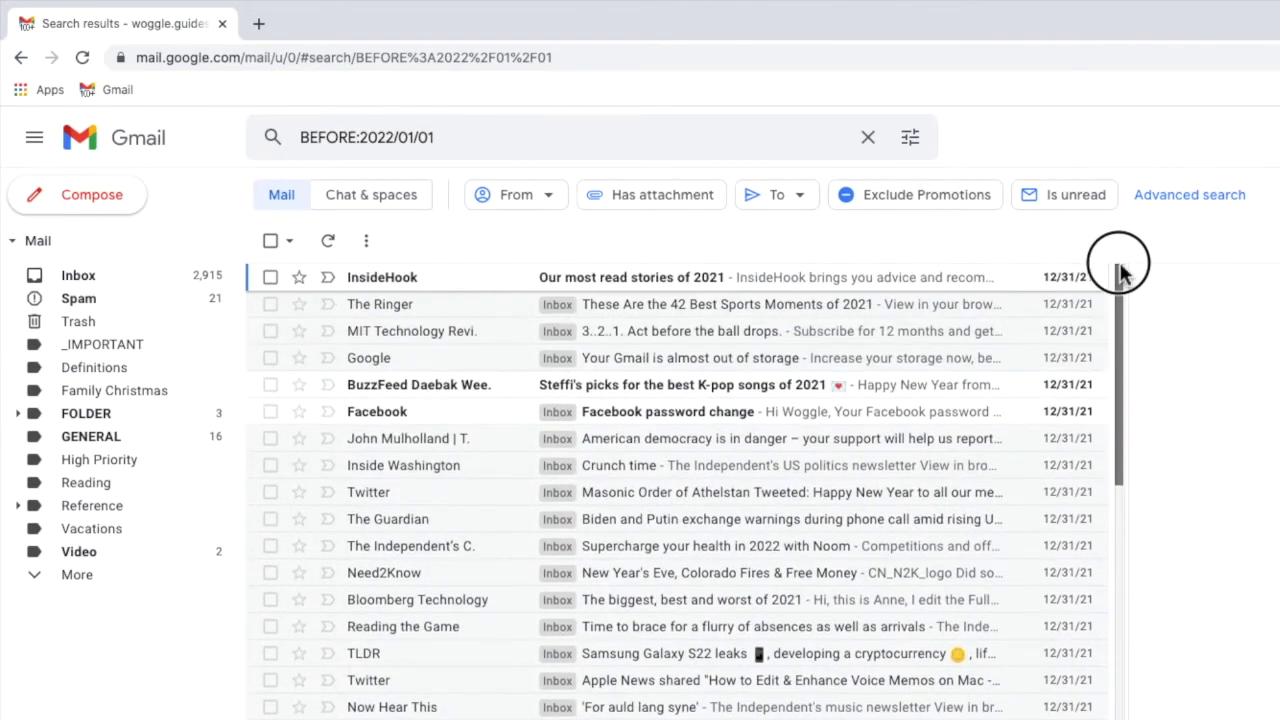
pyautogui.moveTo(1120, 276)
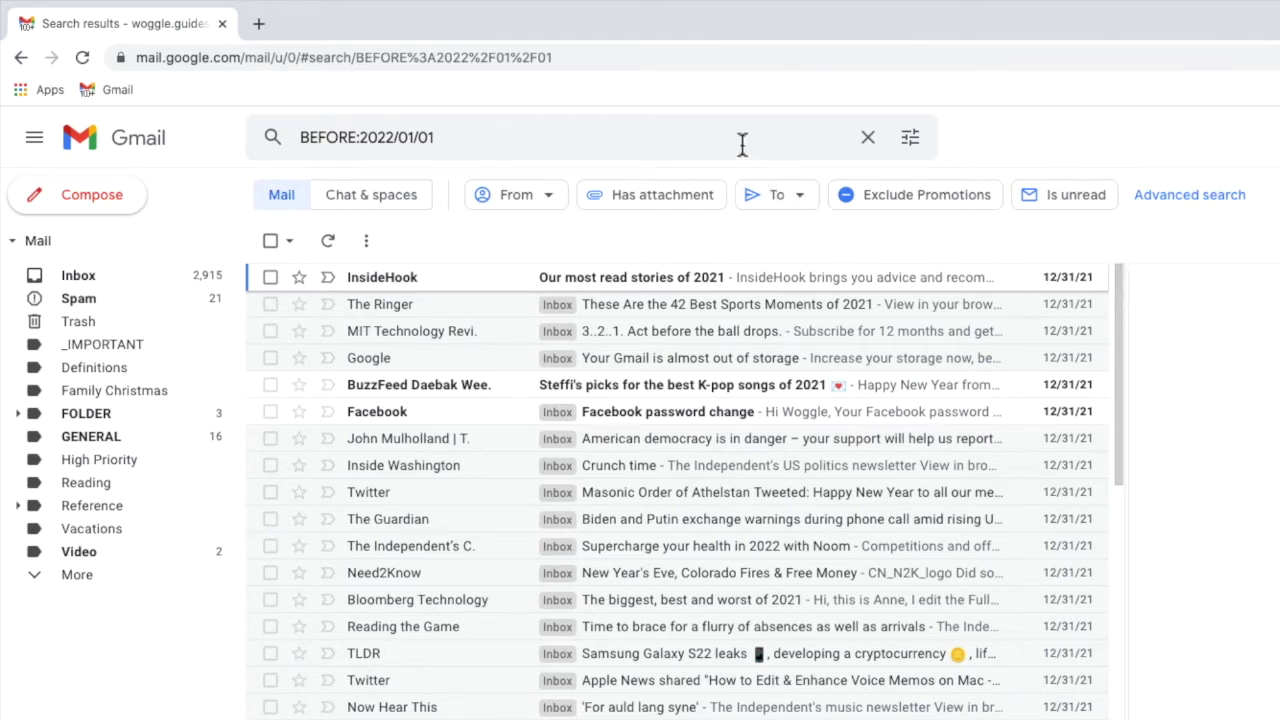
# - Append FROM:me to the query so results show only my own sent emails
pyautogui.click(590, 136)
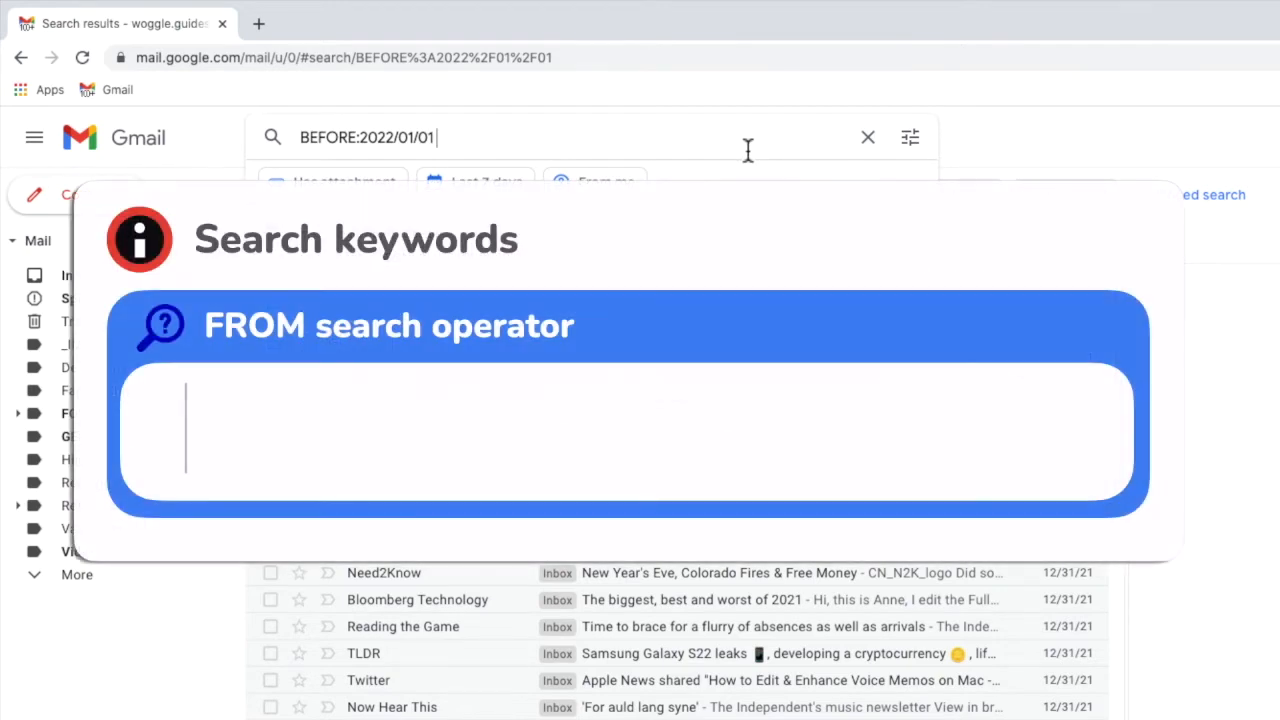
pyautogui.write('FROM')
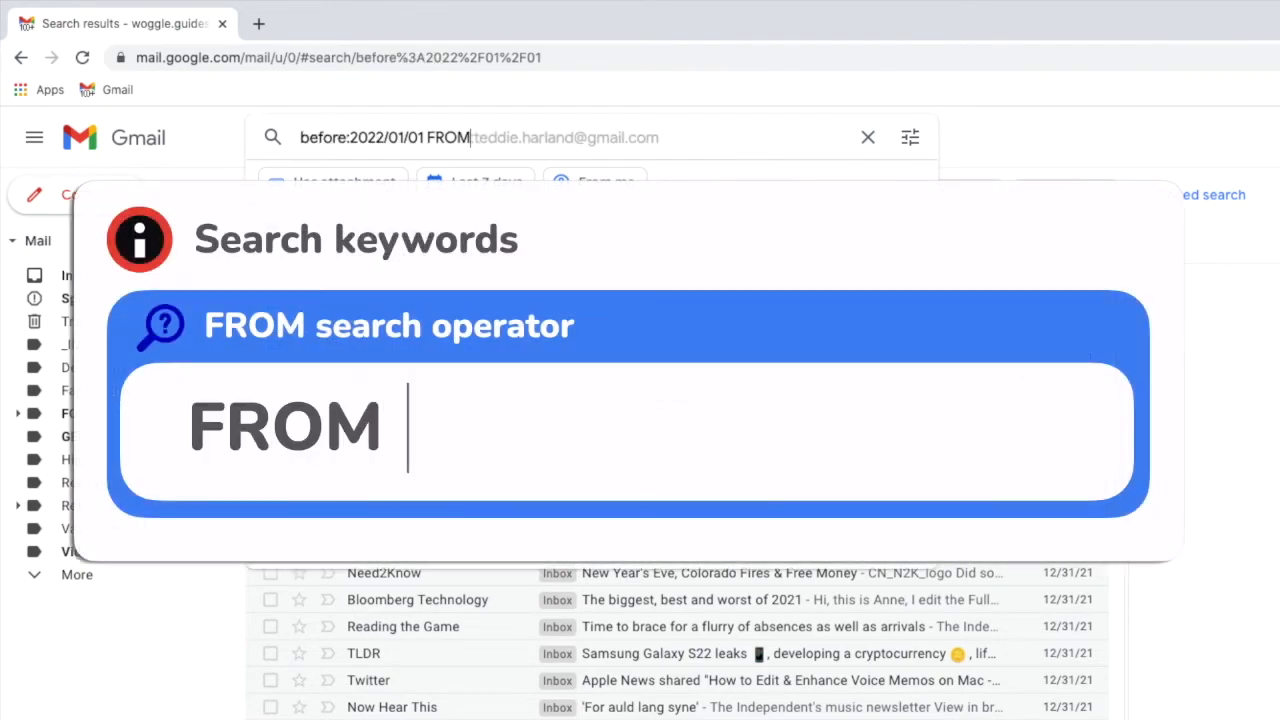
pyautogui.write(':me')
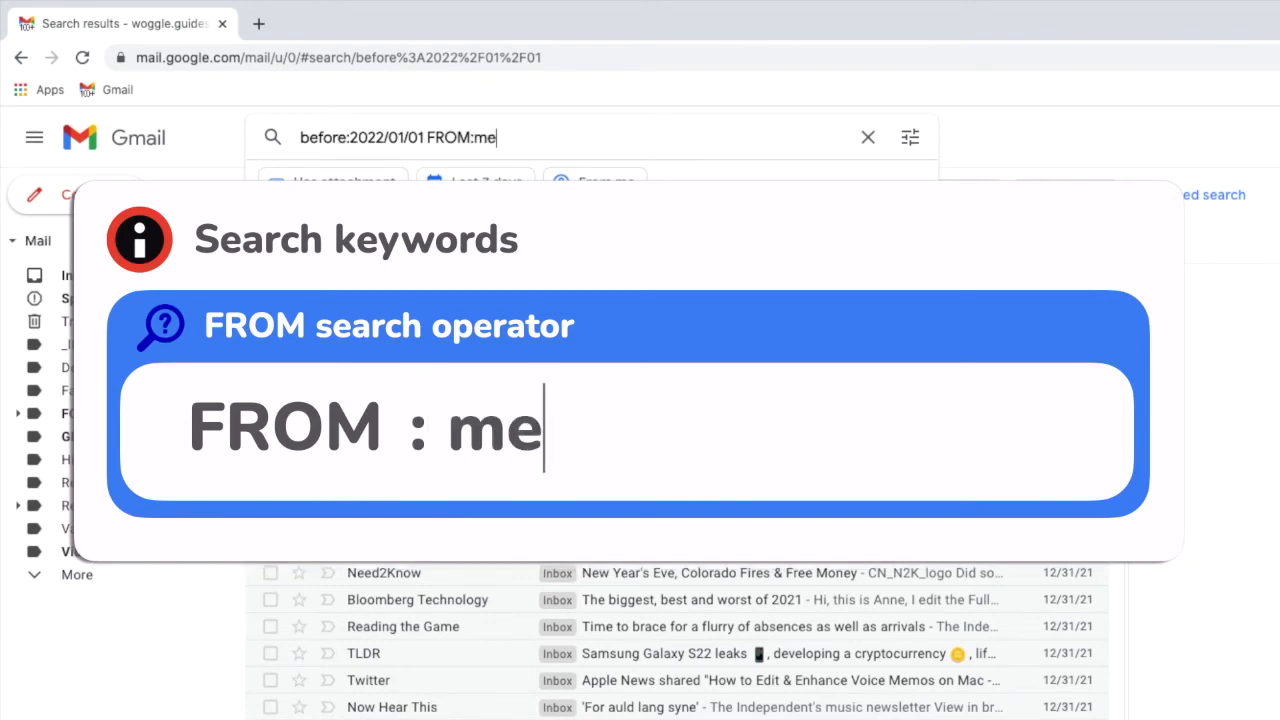
pyautogui.press('Return')
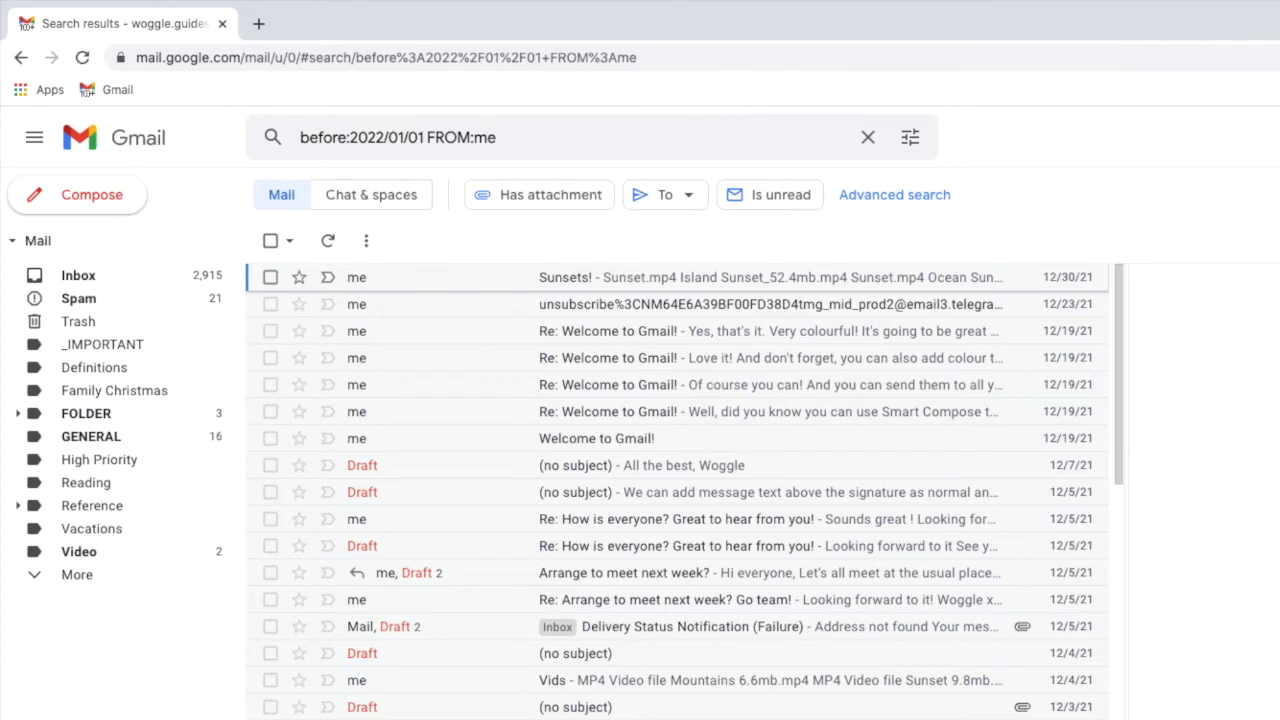
pyautogui.click(492, 136)
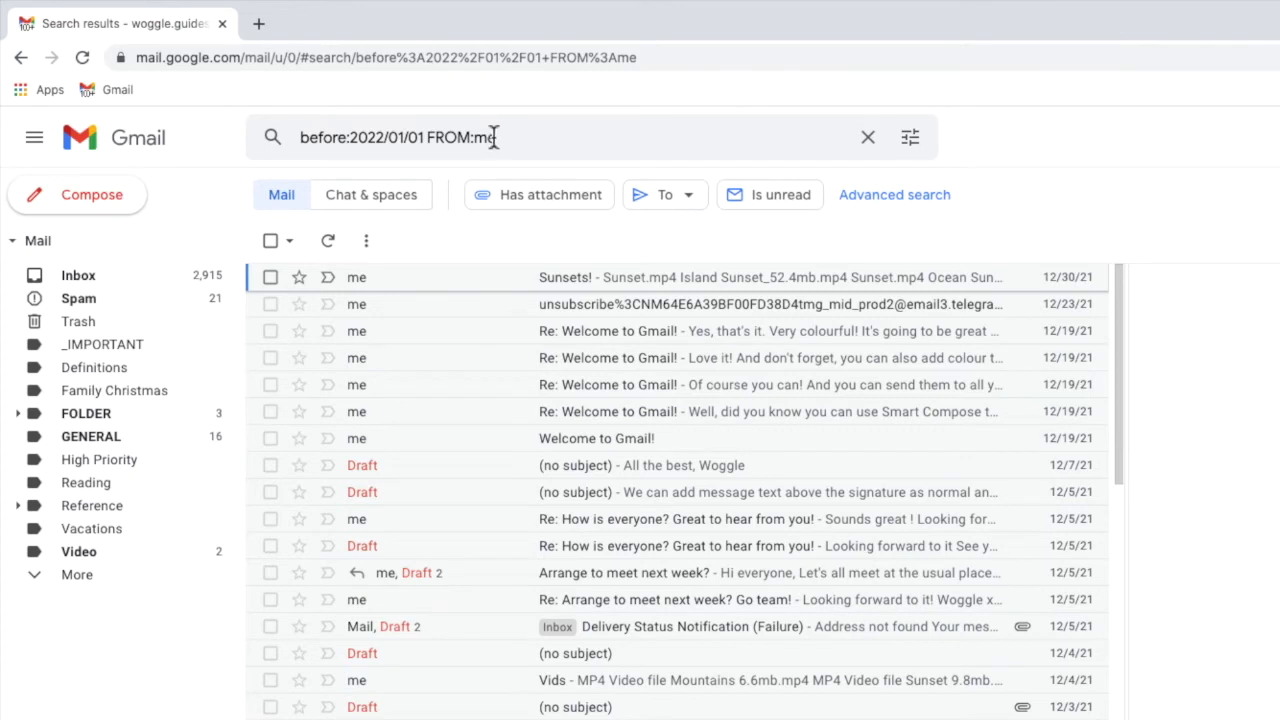